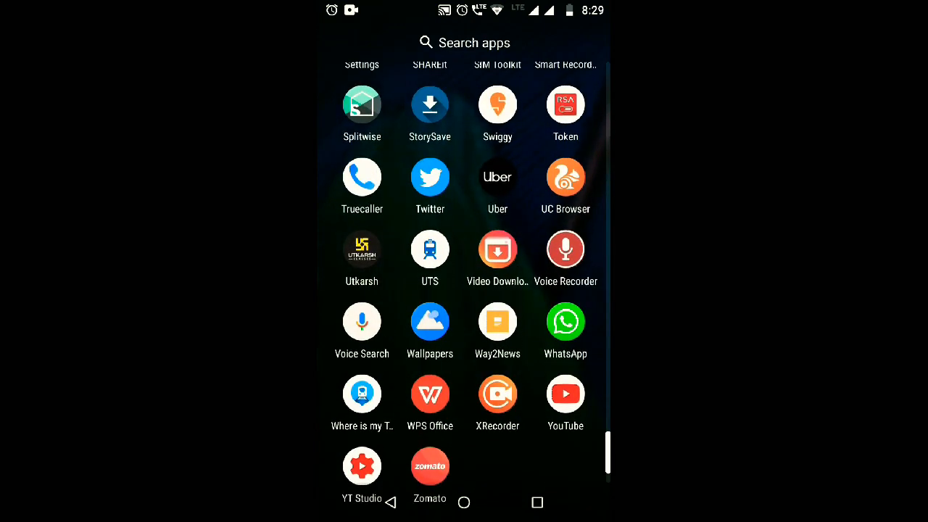
# Scroll the Android app drawer to Instagram and open its home feed
pyautogui.scroll(-3)
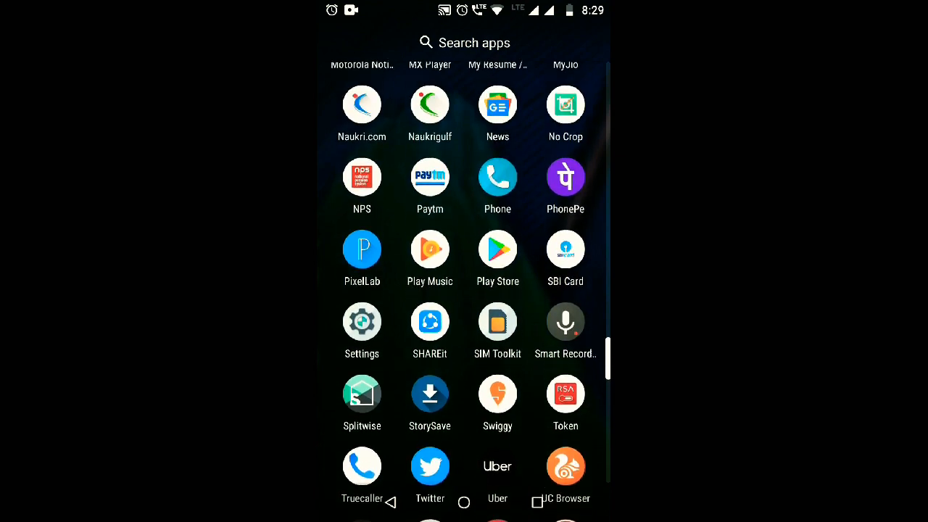
pyautogui.scroll(-3)
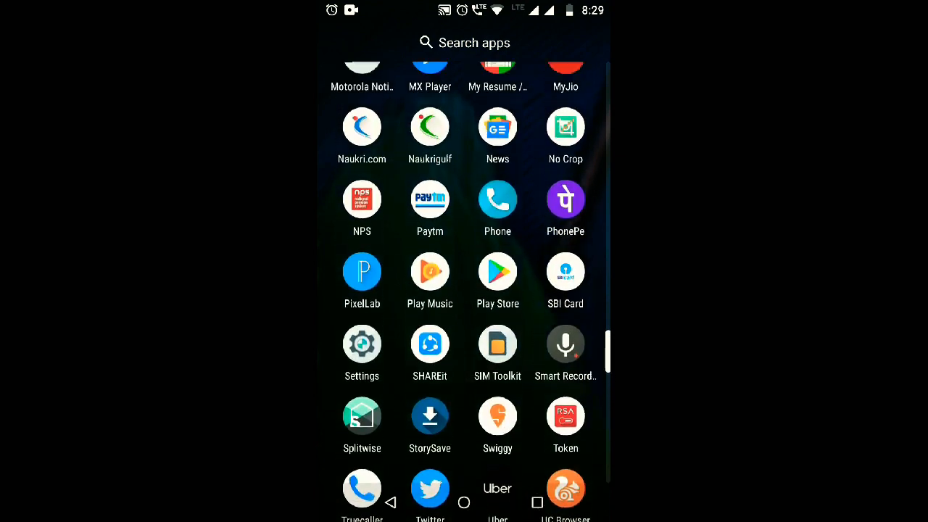
pyautogui.scroll(-3)
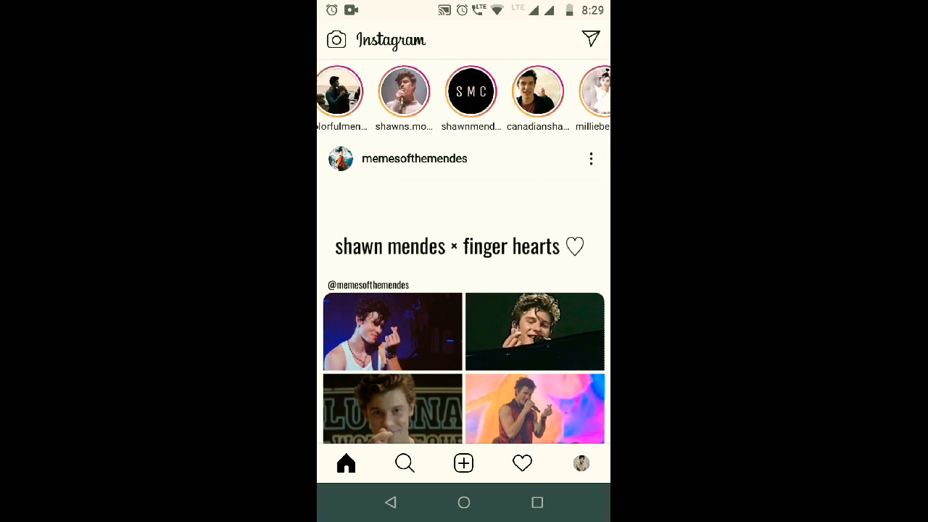
# Swipe through Instagram's stories tray, then return to the phone's app drawer
pyautogui.hscroll(-3)
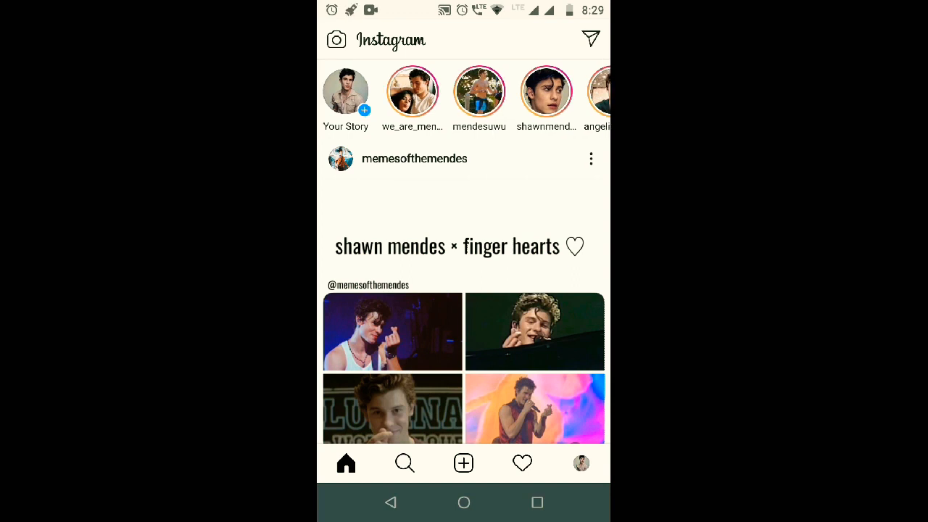
pyautogui.hscroll(-3)
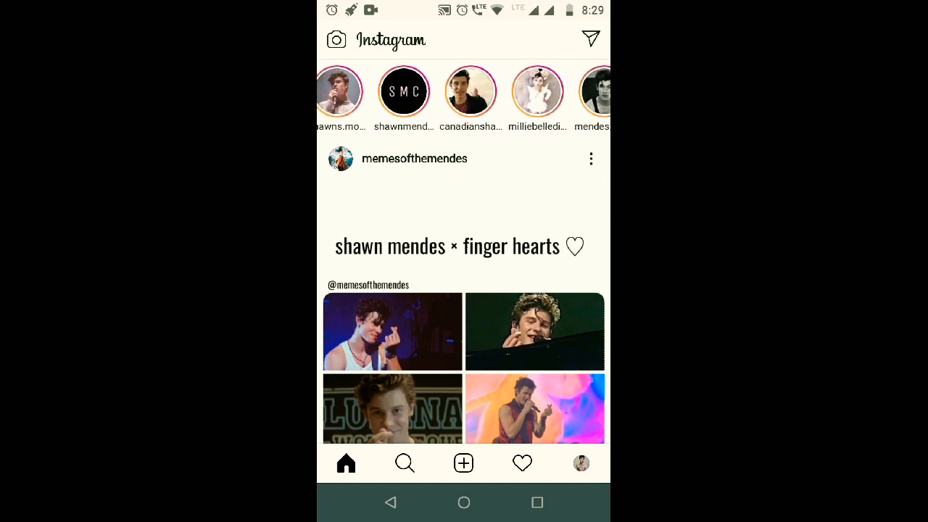
pyautogui.hscroll(-3)
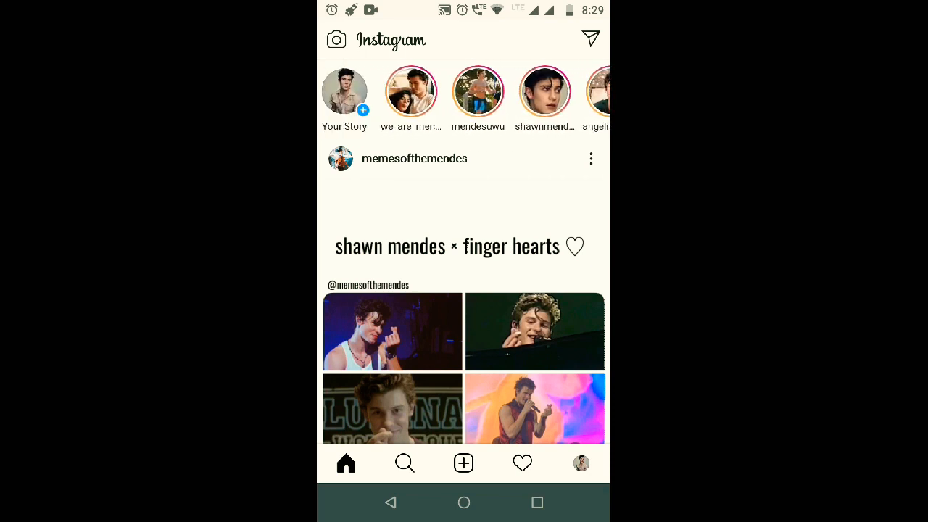
pyautogui.scroll(-3)
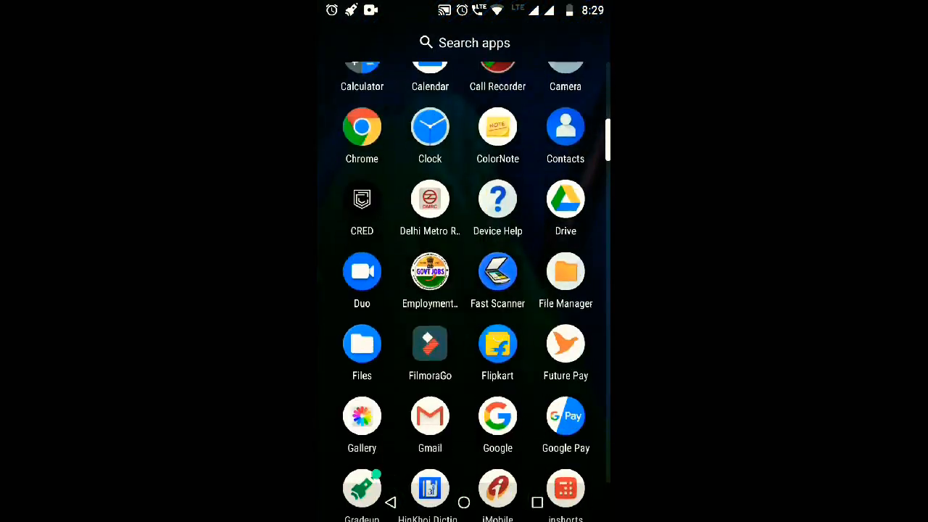
# Scroll the app drawer and launch Google Play Store to reach the Story Save listing
pyautogui.scroll(-3)
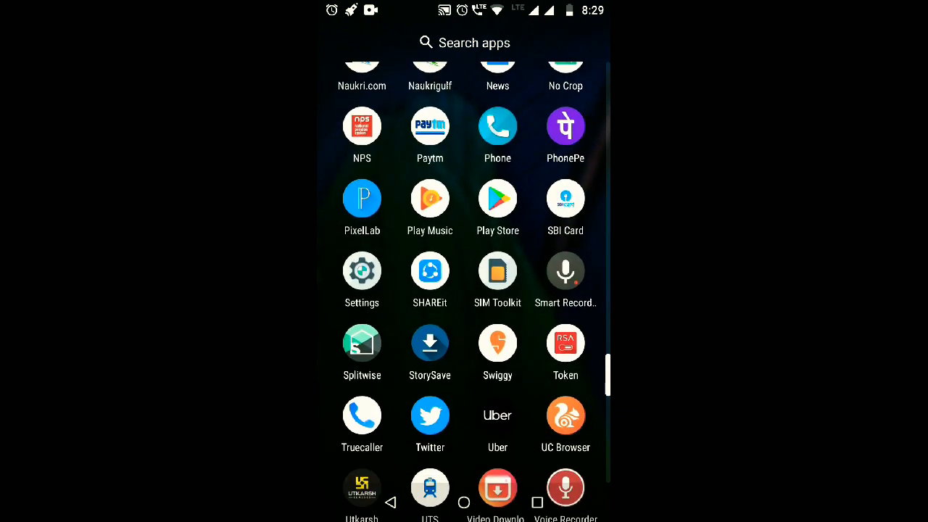
pyautogui.scroll(-3)
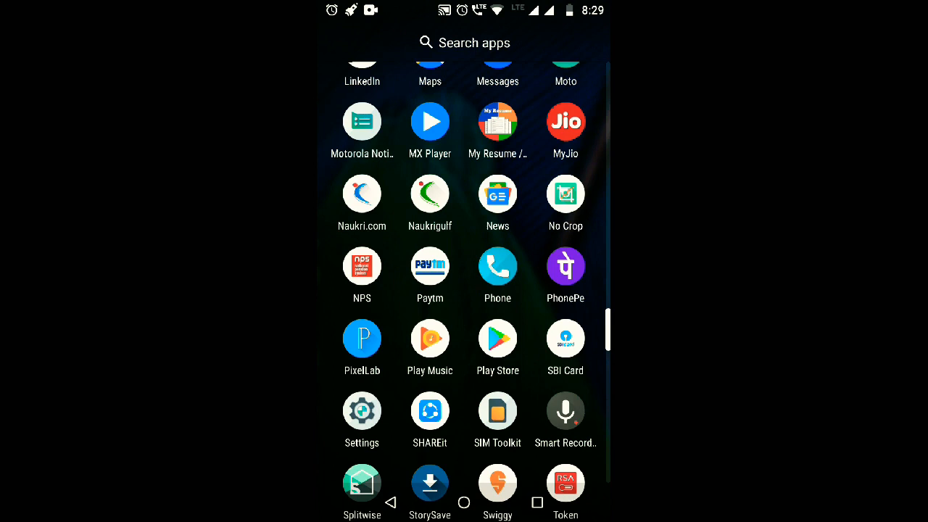
pyautogui.click(497, 339)
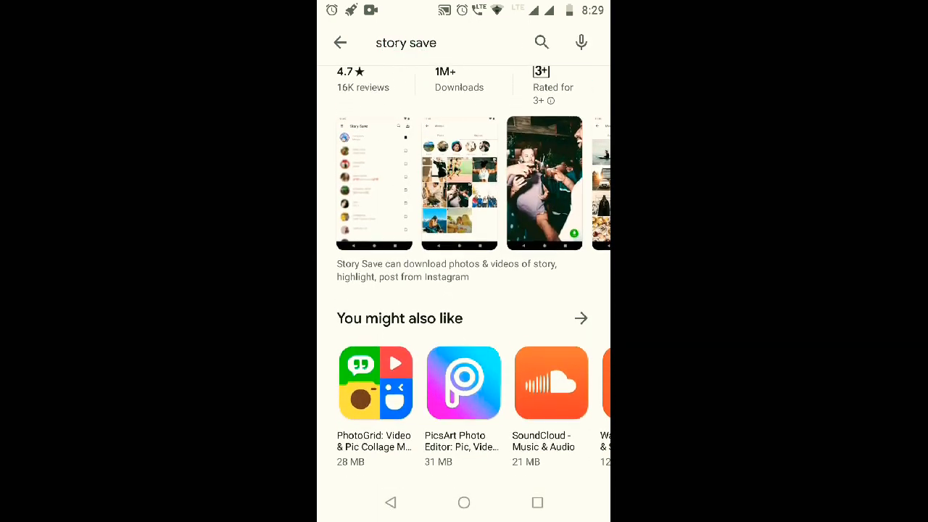
# Browse the other story-saver apps in Play Store results, then return to the app drawer
pyautogui.scroll(-3)
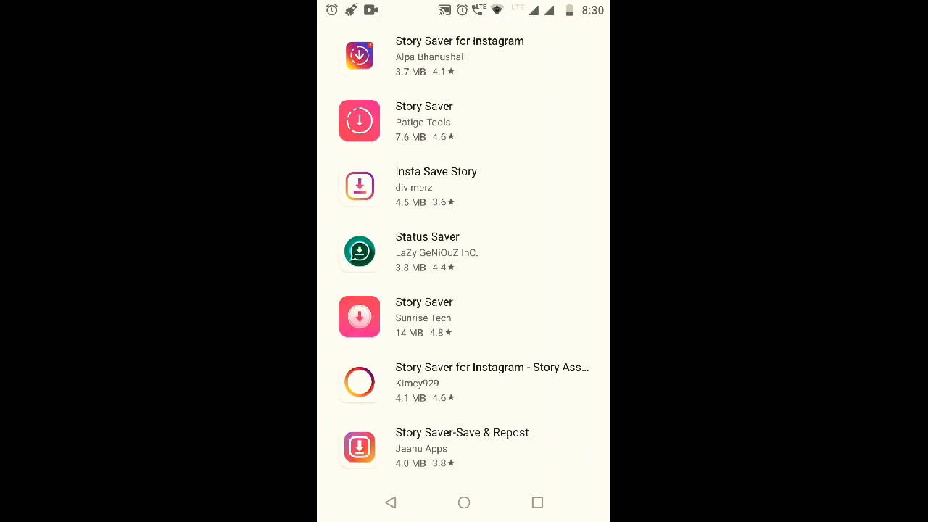
pyautogui.scroll(-3)
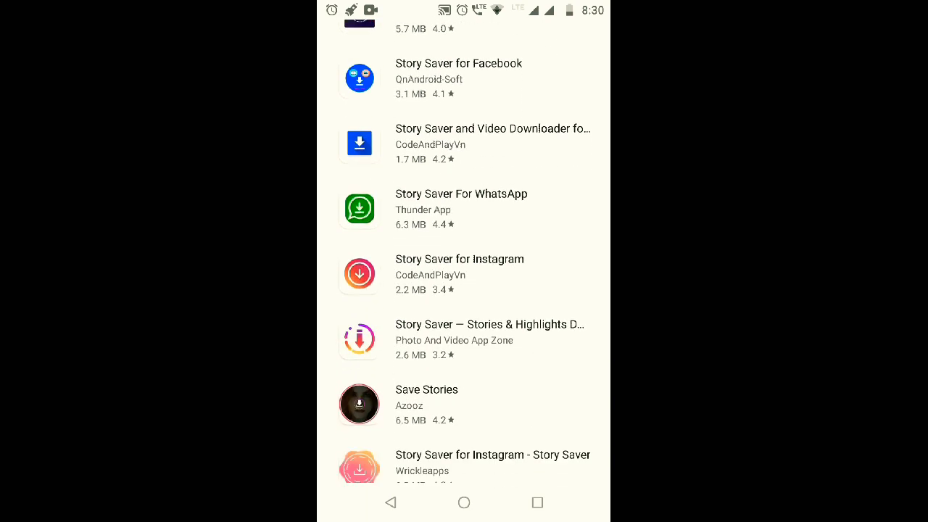
pyautogui.scroll(-3)
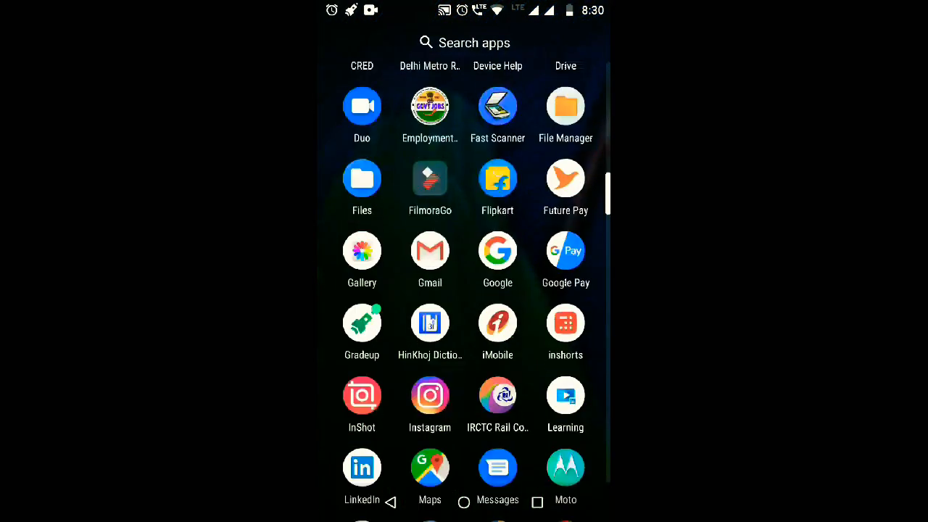
# Scroll the app drawer to StorySave and launch it
pyautogui.scroll(-3)
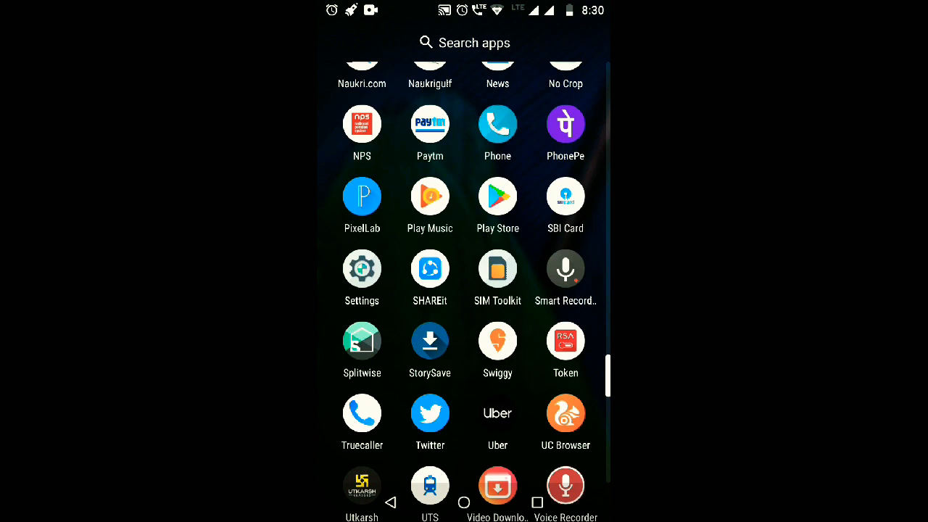
pyautogui.click(429, 341)
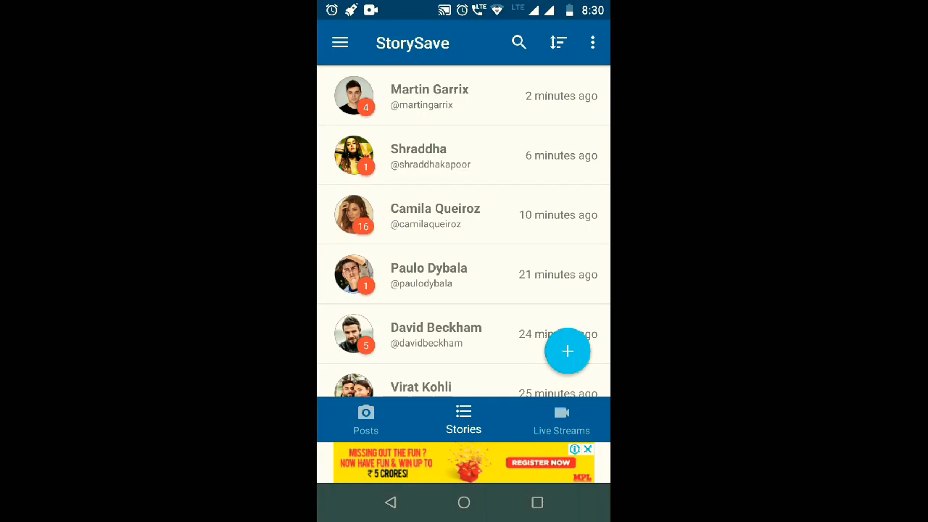
# Refresh the StorySave stories list and open Prince Royce's story with two new clips
pyautogui.scroll(-3)
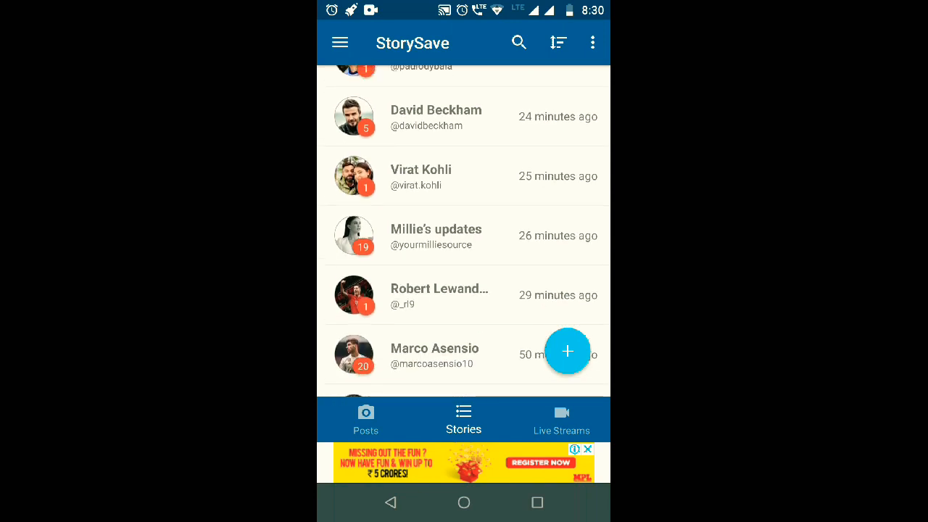
pyautogui.scroll(-3)
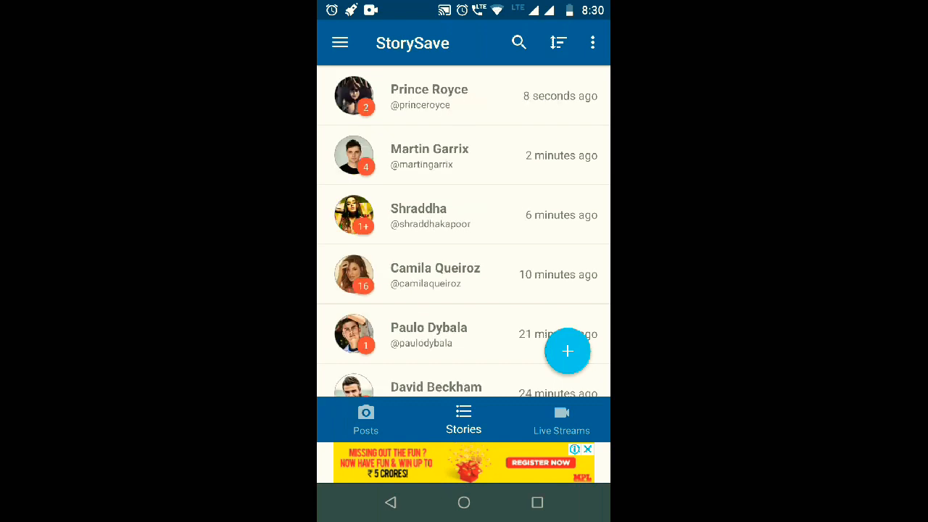
pyautogui.scroll(-3)
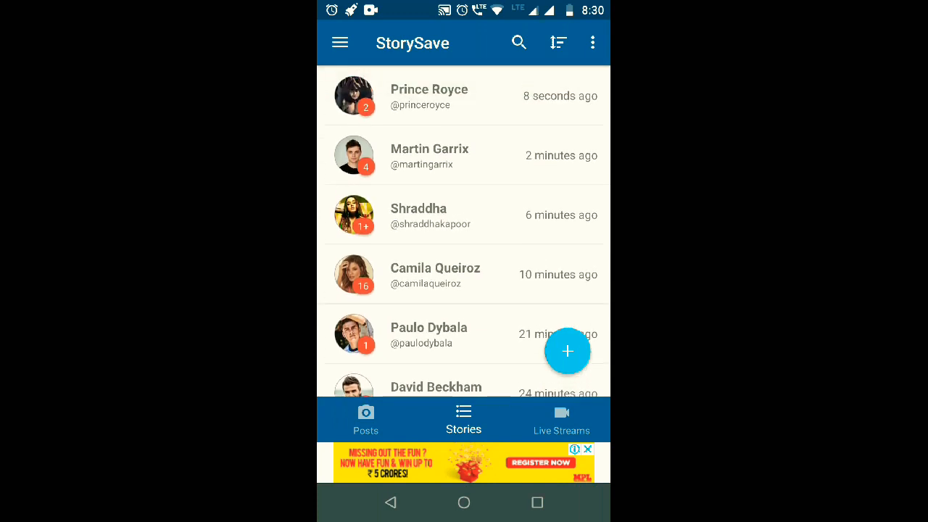
pyautogui.click(428, 96)
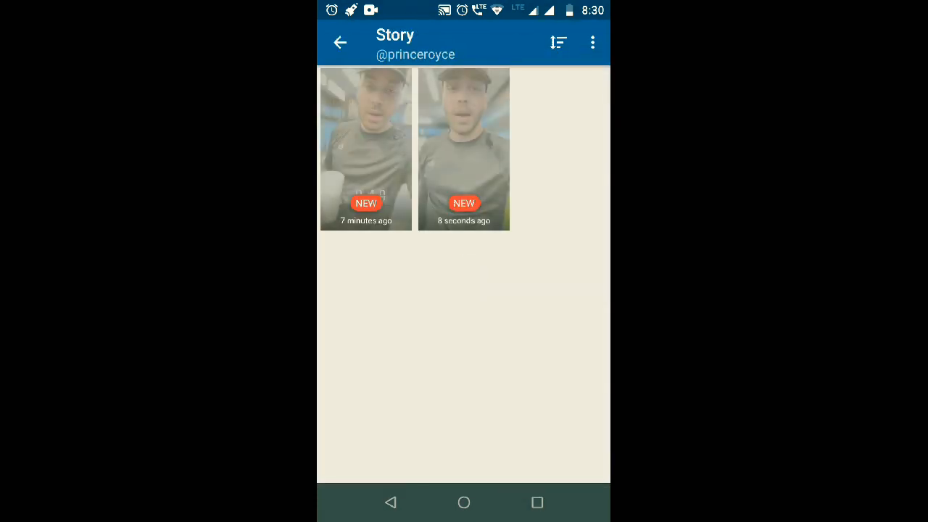
# Play Prince Royce's clip from 7 minutes ago, then go back to the stories list
pyautogui.click(365, 148)
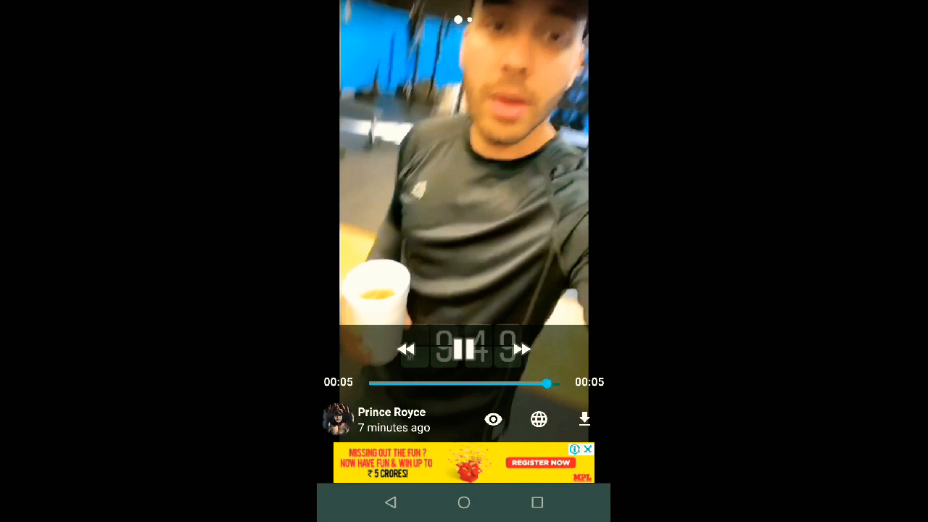
pyautogui.click(584, 419)
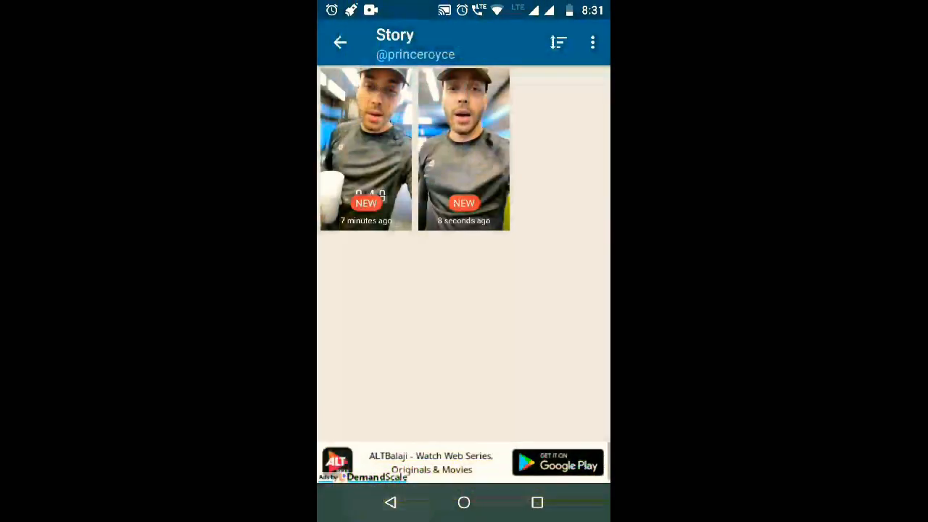
pyautogui.click(339, 42)
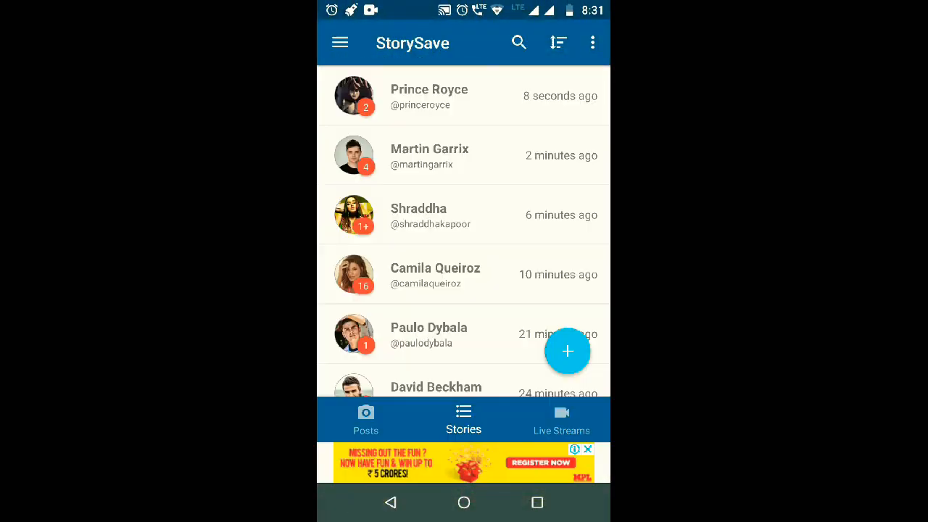
# Scroll down the stories list, then start a user search with the letter 'u'
pyautogui.scroll(-3)
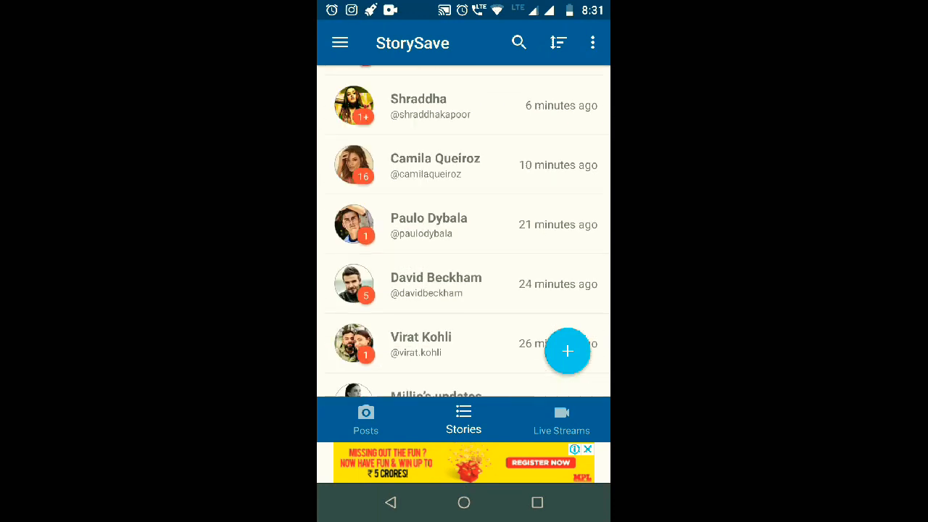
pyautogui.scroll(-3)
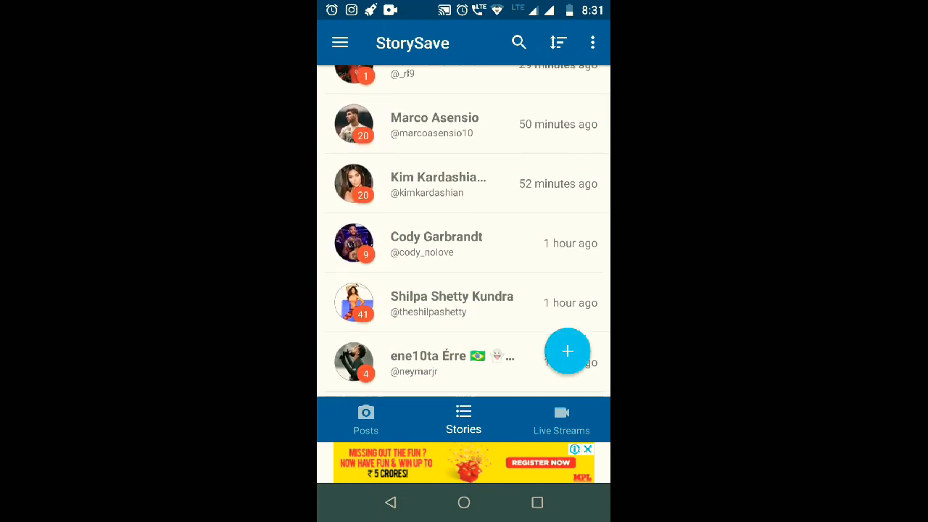
pyautogui.scroll(-3)
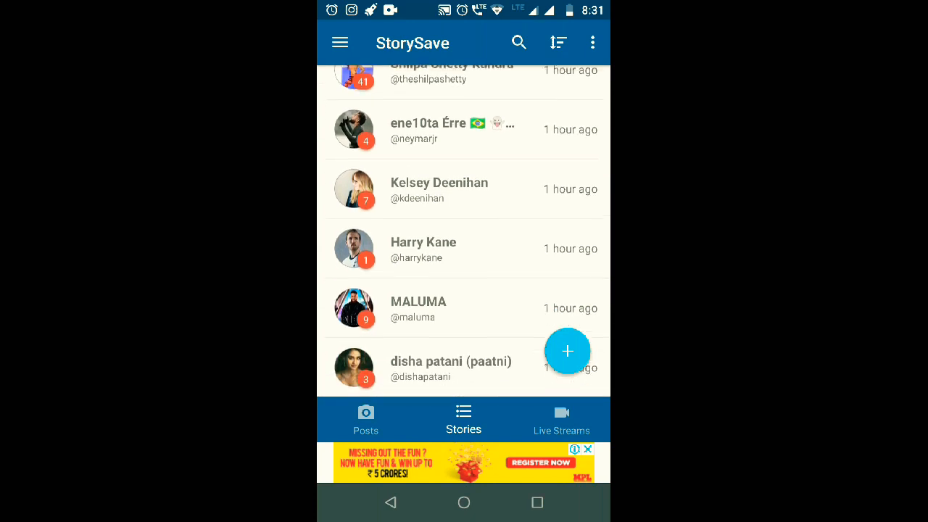
pyautogui.scroll(-3)
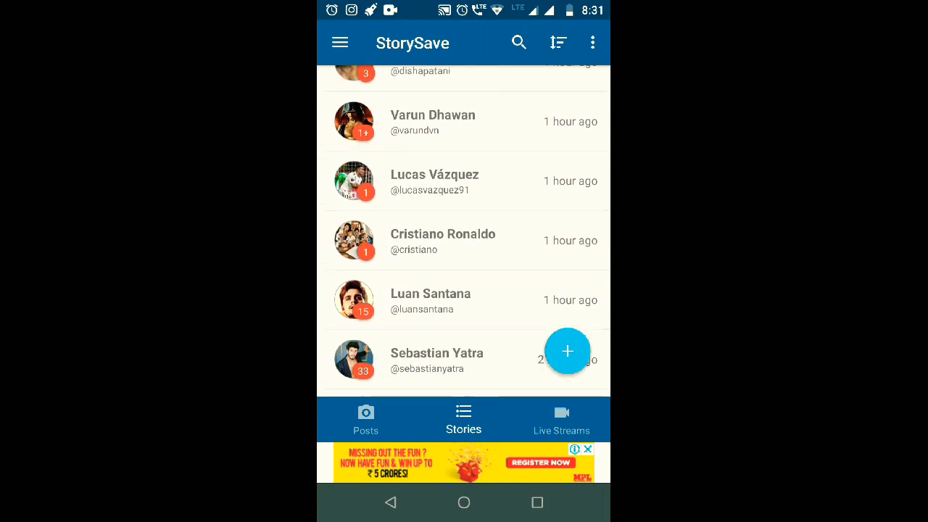
pyautogui.write('u')
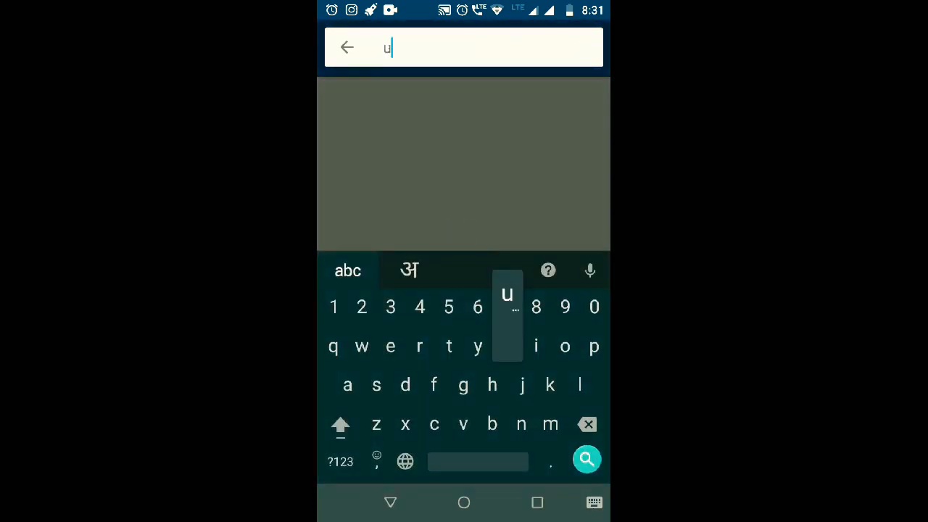
# Search StorySave for 'ufc' accounts, then go back to the stories list
pyautogui.write('fc')
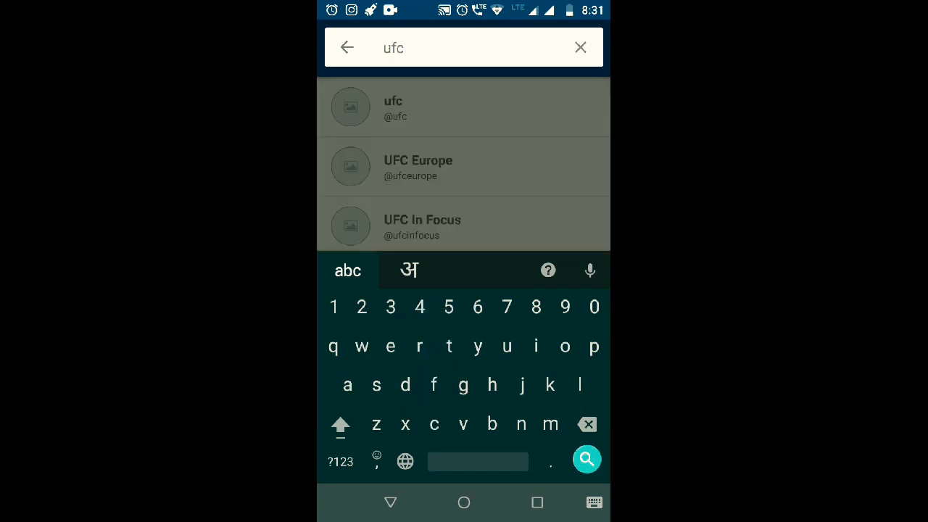
pyautogui.click(393, 107)
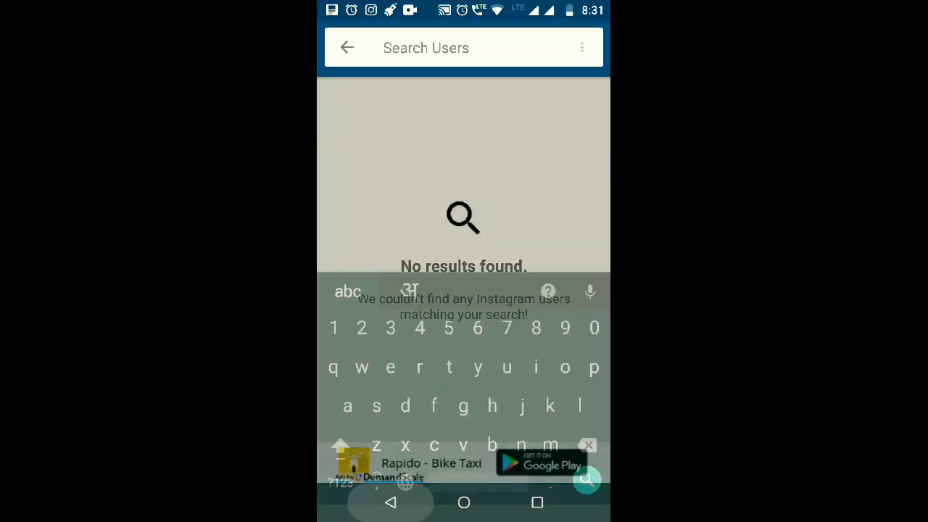
pyautogui.click(346, 47)
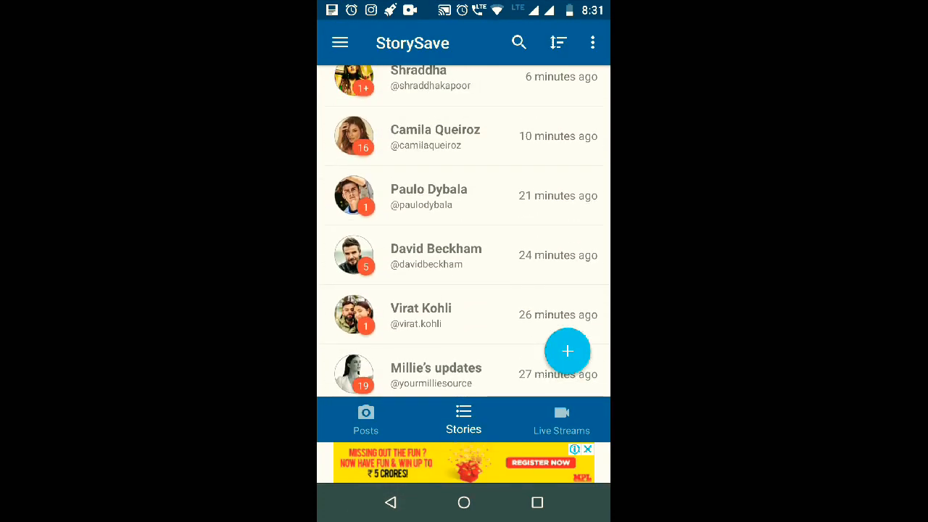
# Save the Justin Bieber tattoo post from the Posts feed and open the navigation menu
pyautogui.click(365, 418)
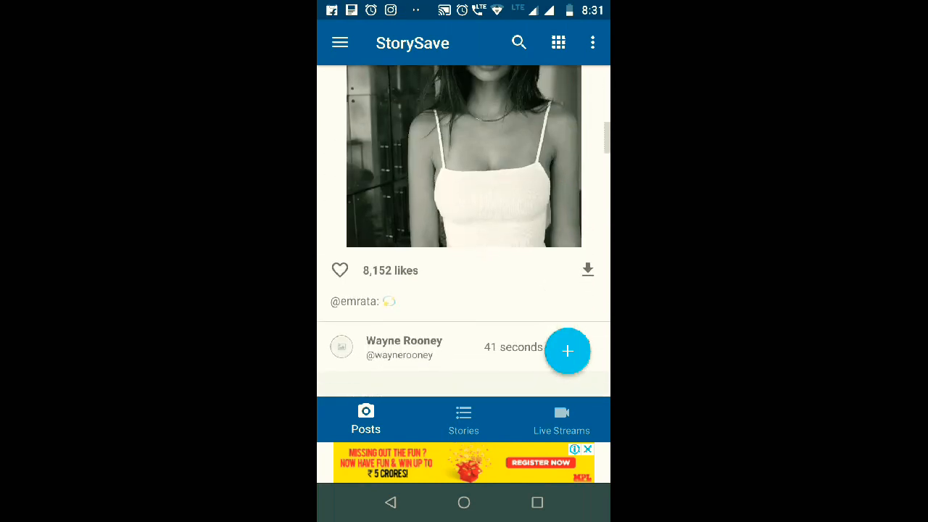
pyautogui.scroll(-3)
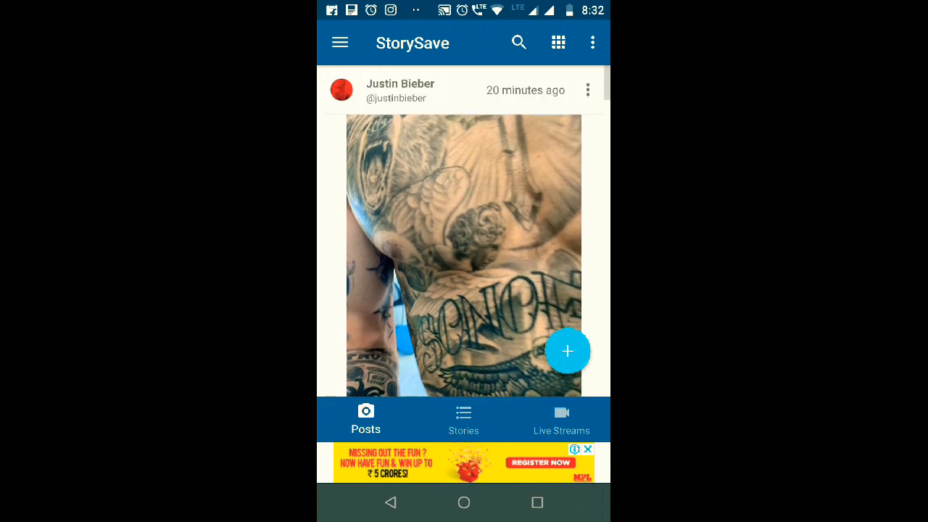
pyautogui.scroll(-3)
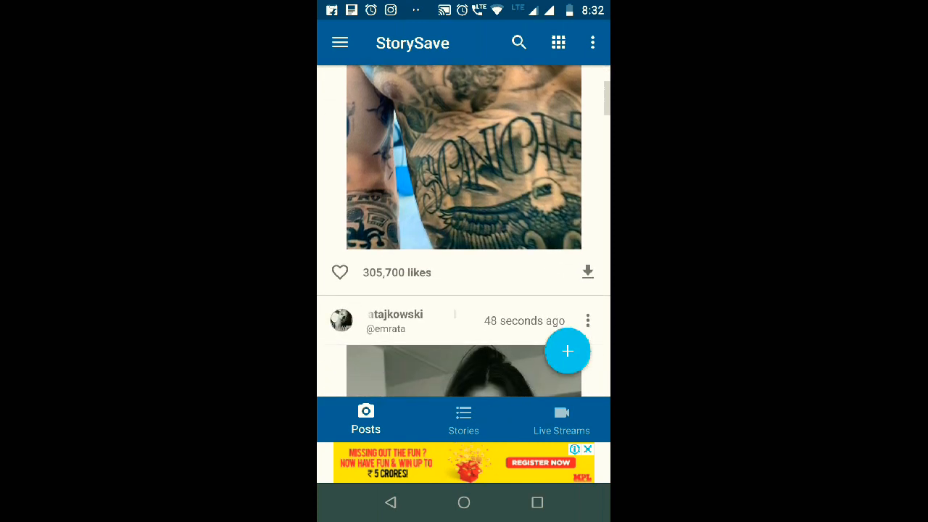
pyautogui.click(587, 271)
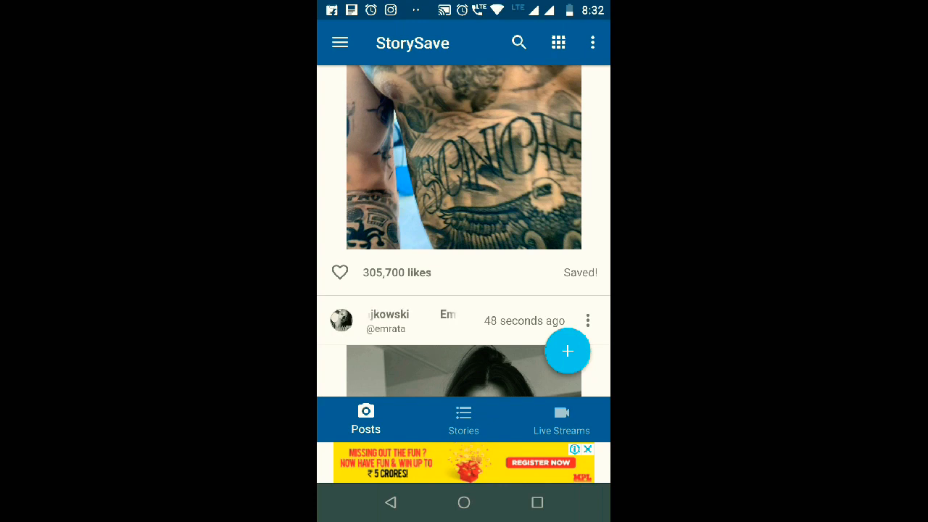
pyautogui.click(339, 42)
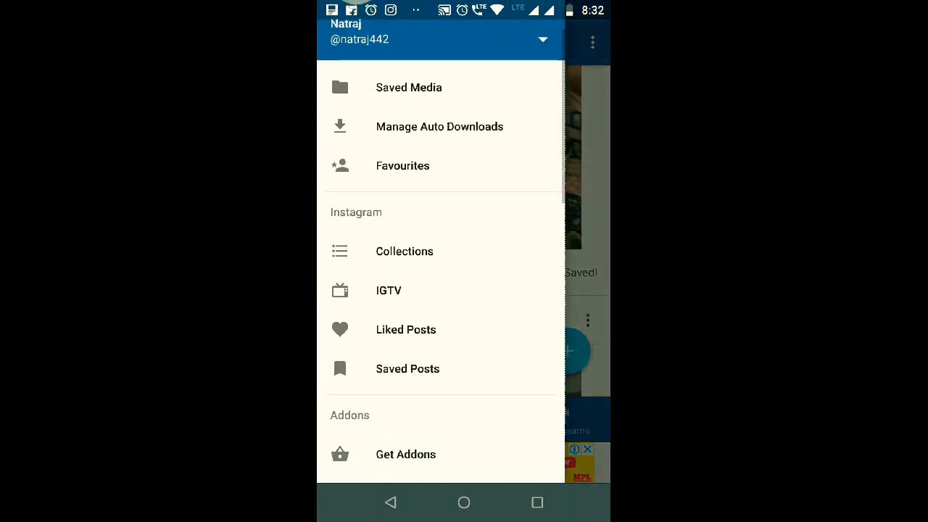
# View the Justin Bieber post in Saved Media, then exit StorySave to the phone's app list
pyautogui.click(408, 87)
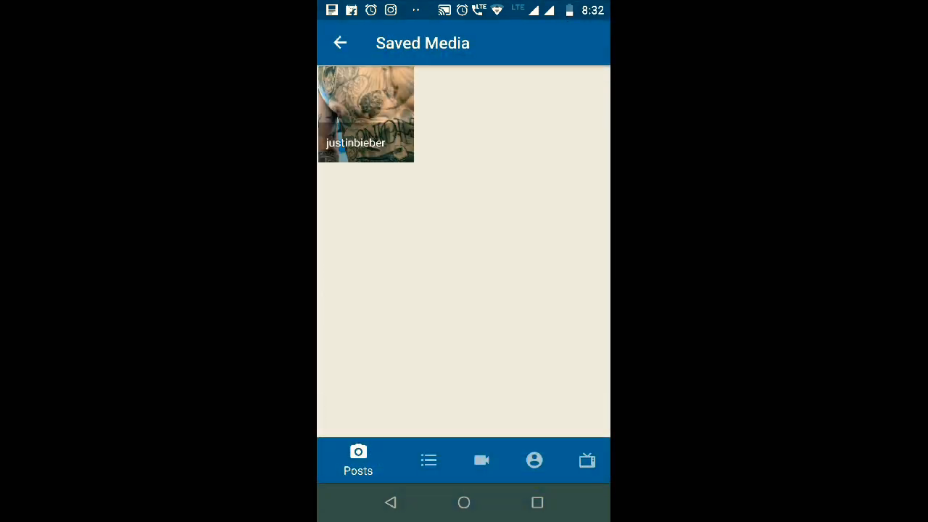
pyautogui.click(365, 114)
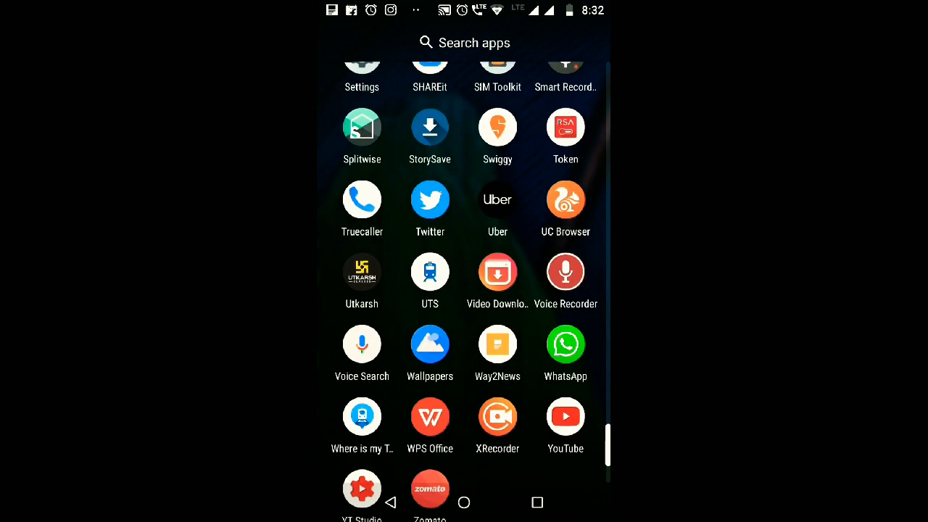
pyautogui.scroll(-3)
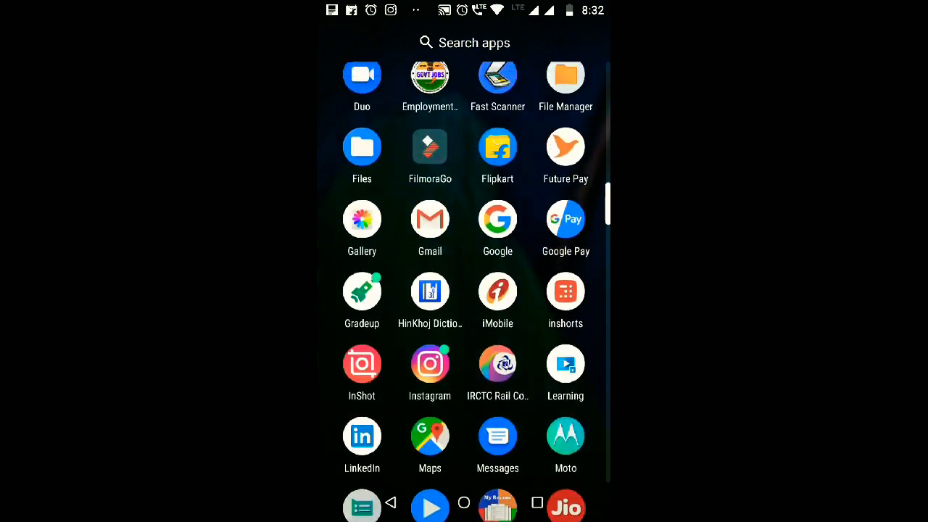
pyautogui.click(429, 363)
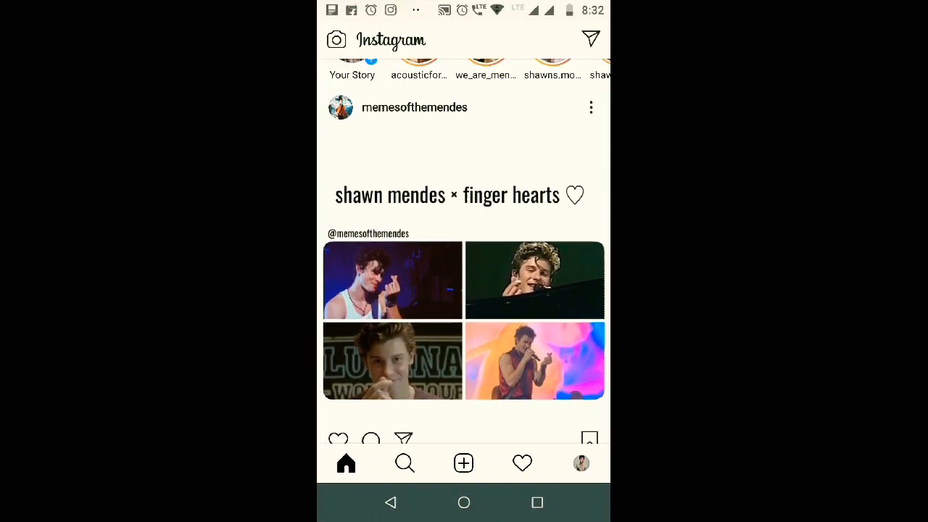
pyautogui.scroll(-3)
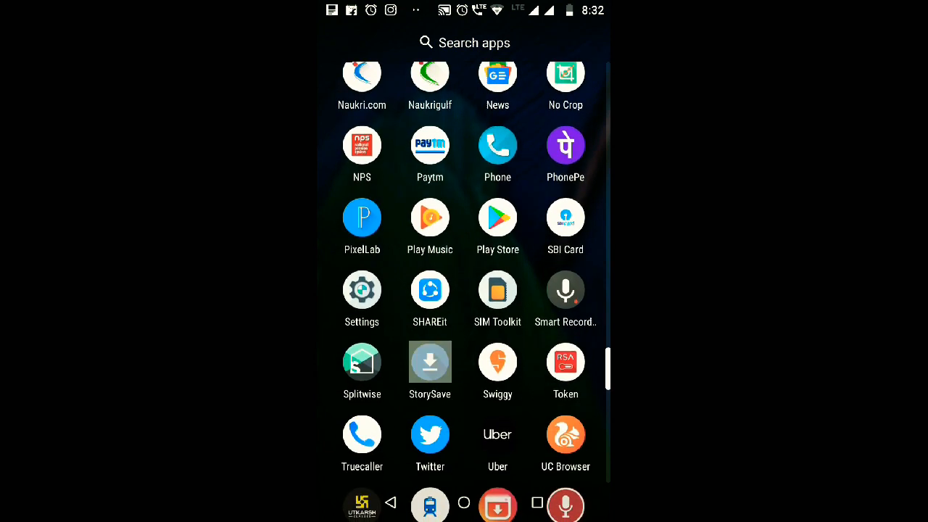
# Reopen StorySave, leave Saved Media, and scroll the Posts feed to the Justin Bieber tattoo post
pyautogui.click(429, 362)
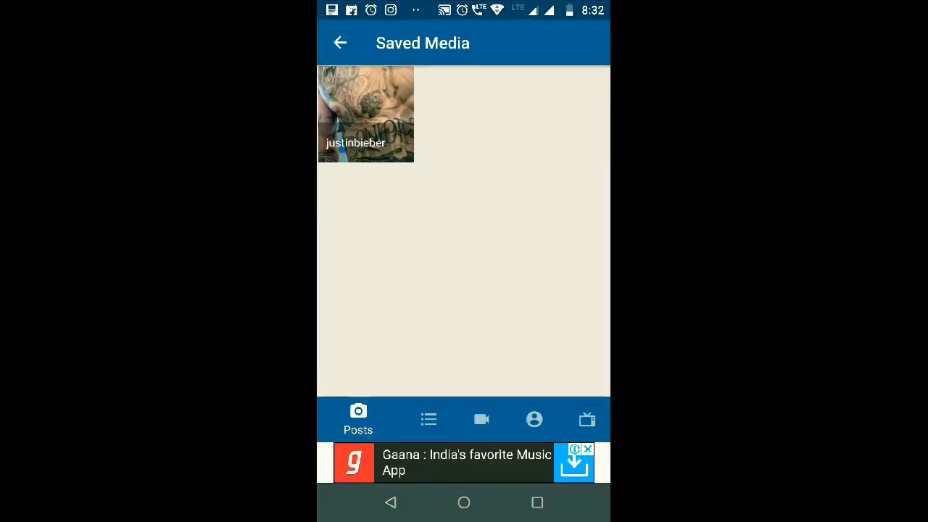
pyautogui.click(365, 114)
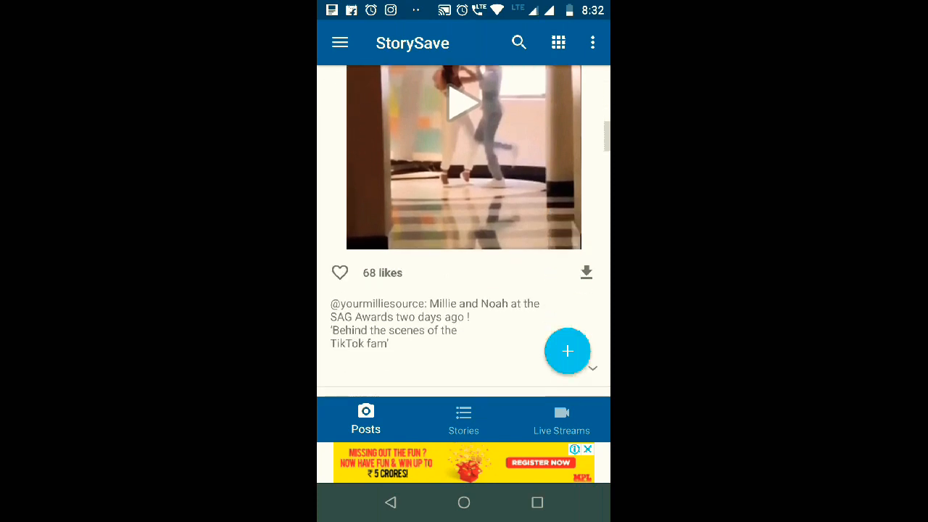
pyautogui.scroll(-3)
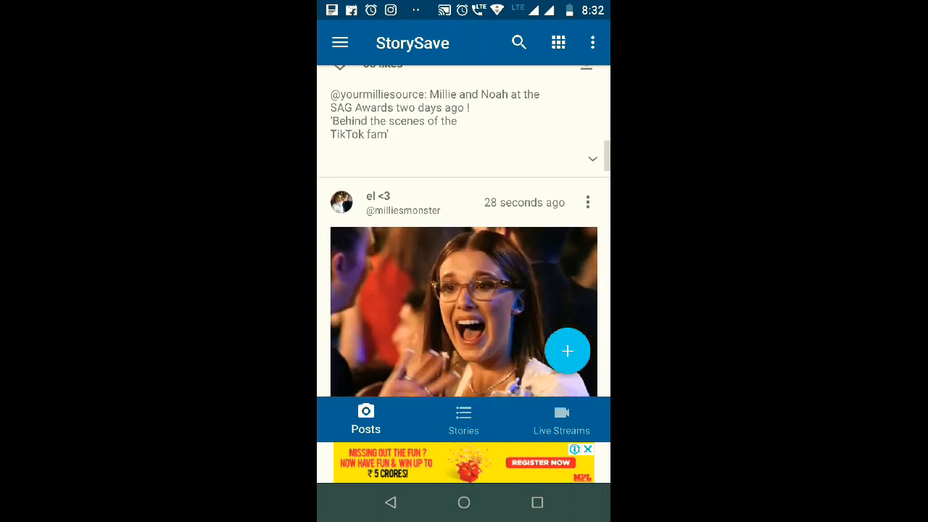
pyautogui.scroll(-3)
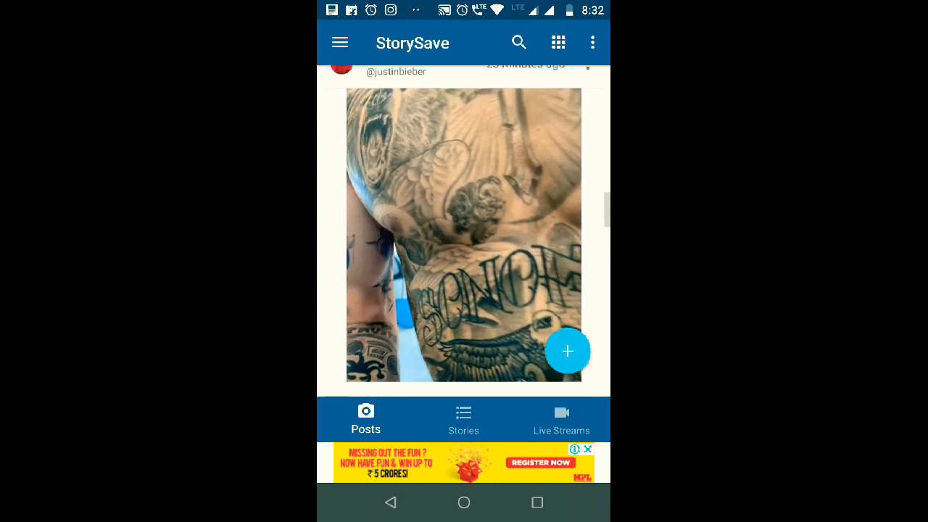